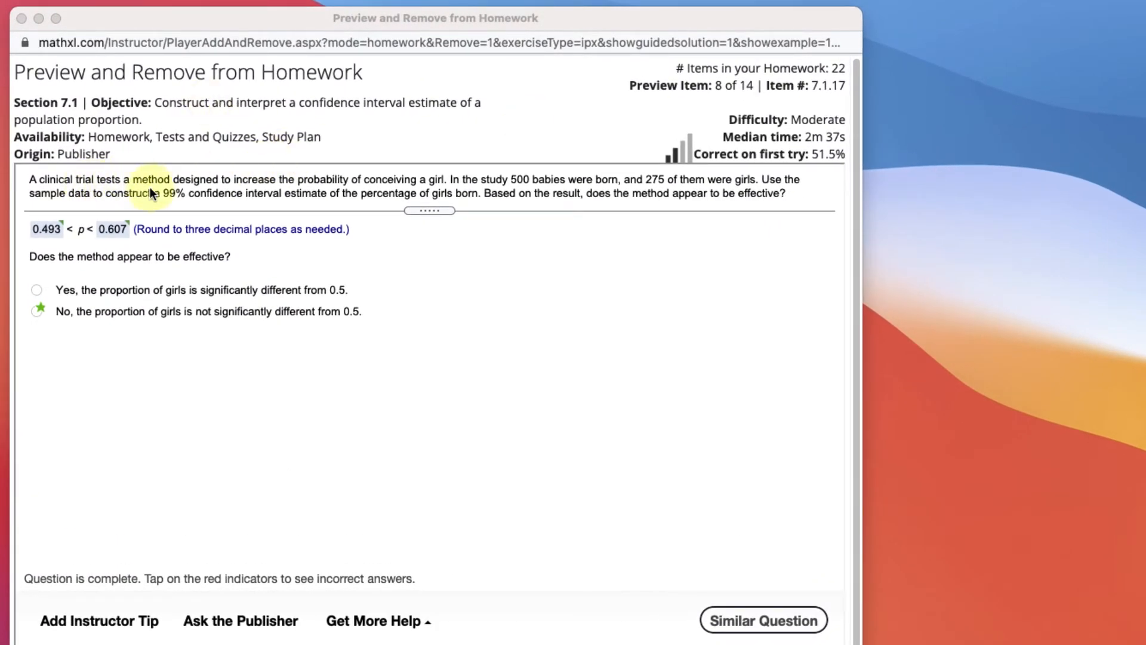
pyautogui.moveTo(313, 189)
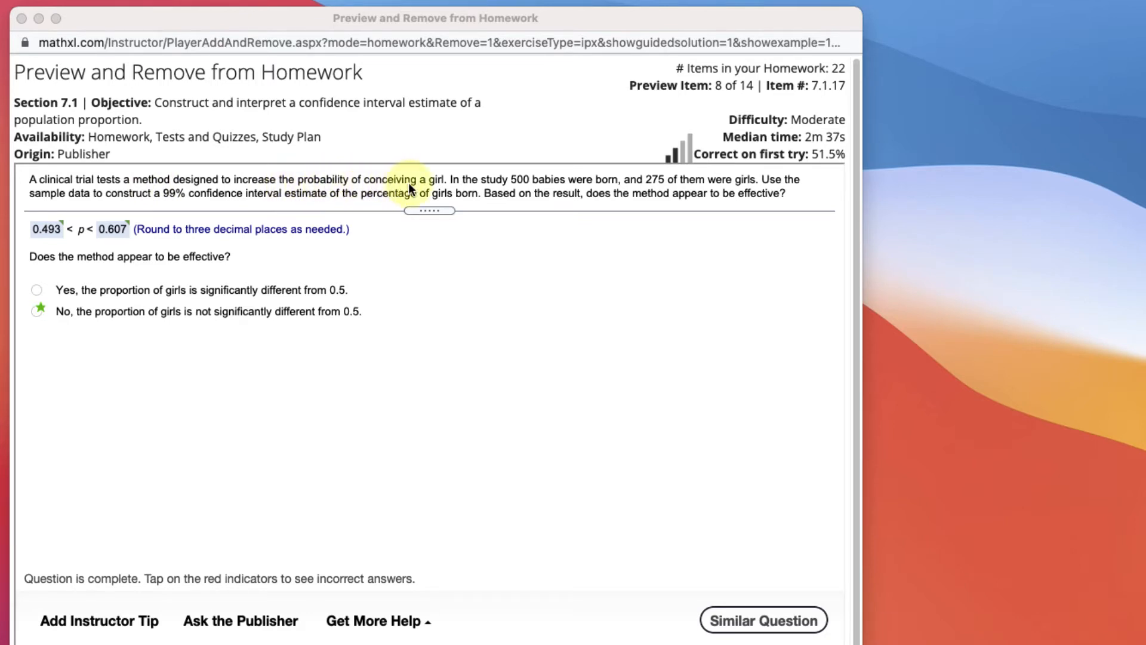
pyautogui.moveTo(511, 185)
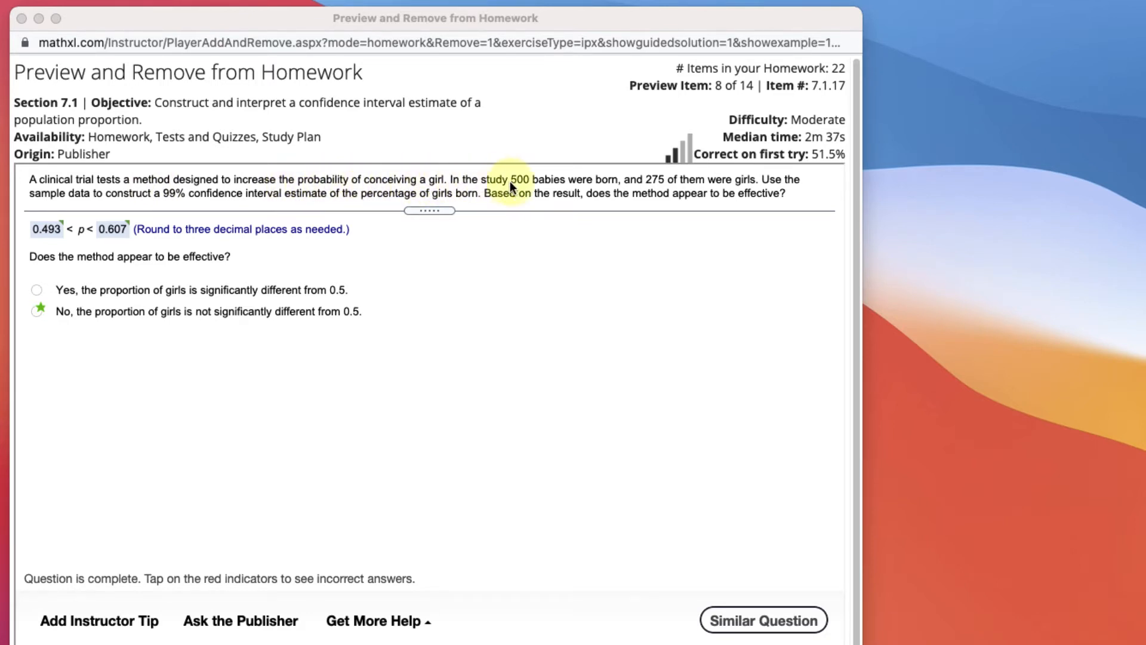
pyautogui.moveTo(642, 188)
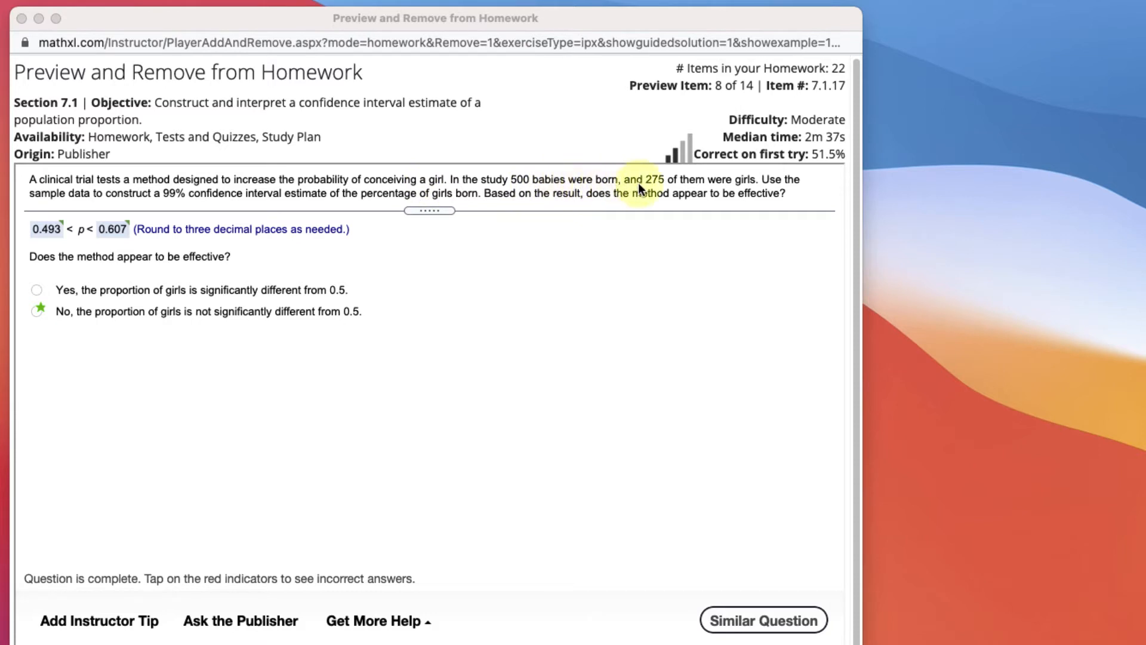
pyautogui.moveTo(740, 192)
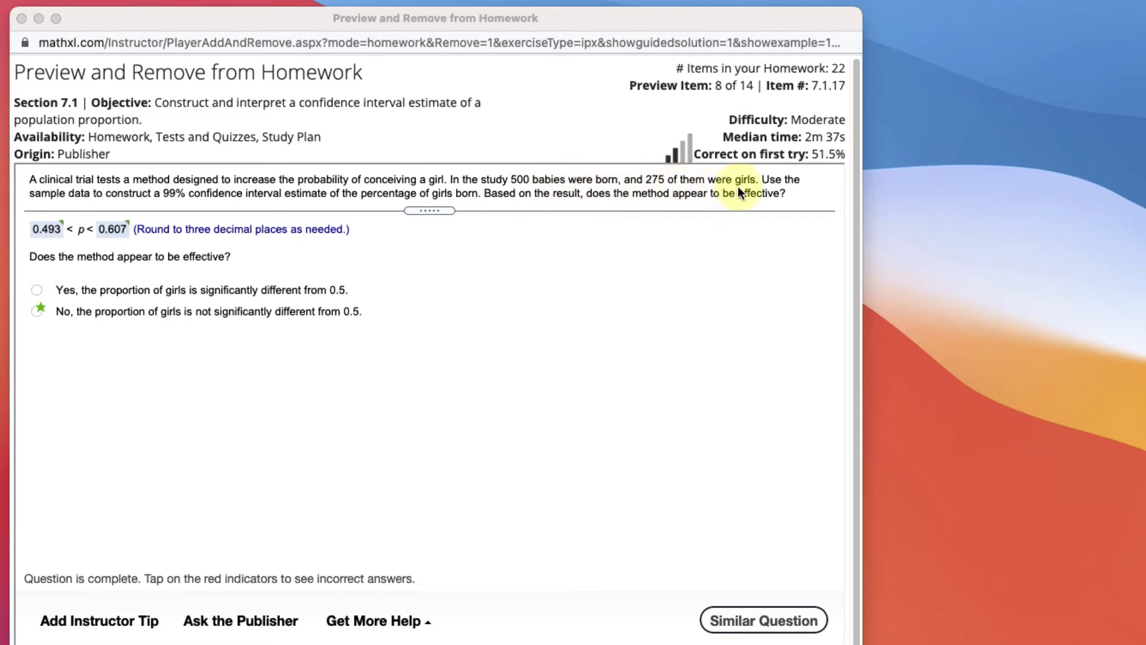
pyautogui.moveTo(121, 202)
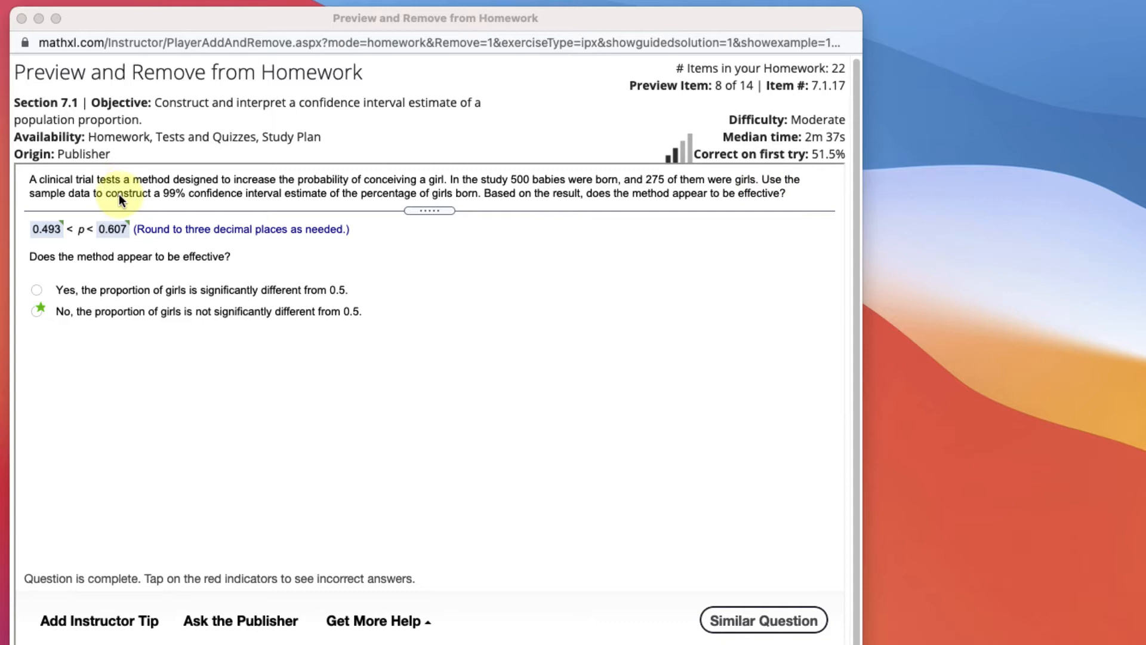
pyautogui.moveTo(215, 203)
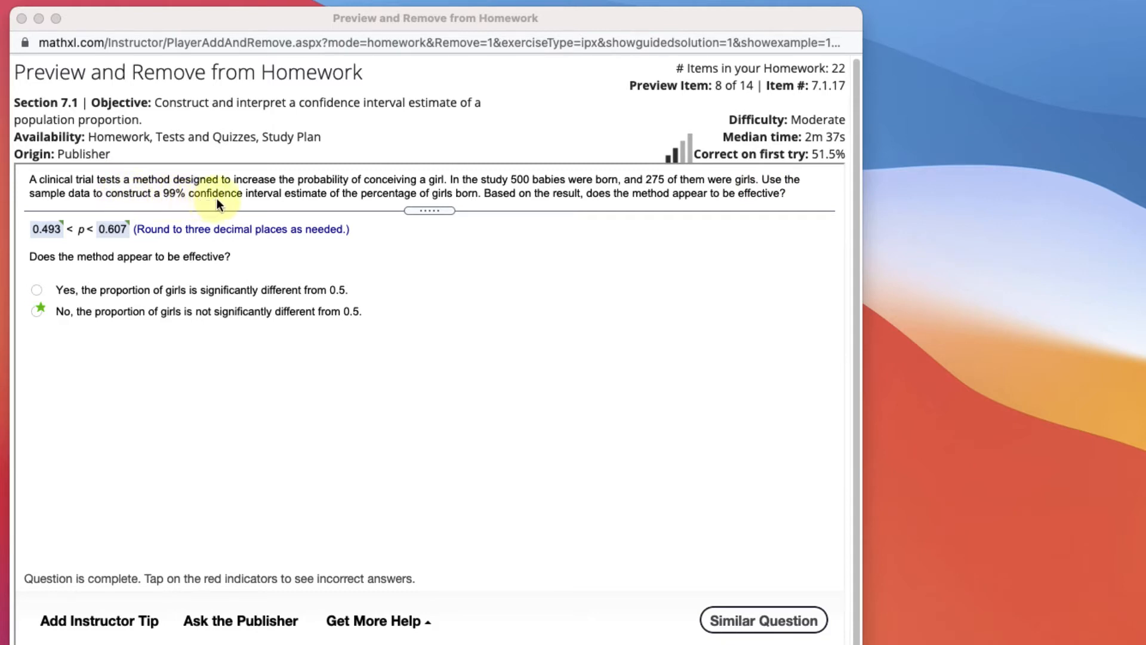
pyautogui.moveTo(466, 202)
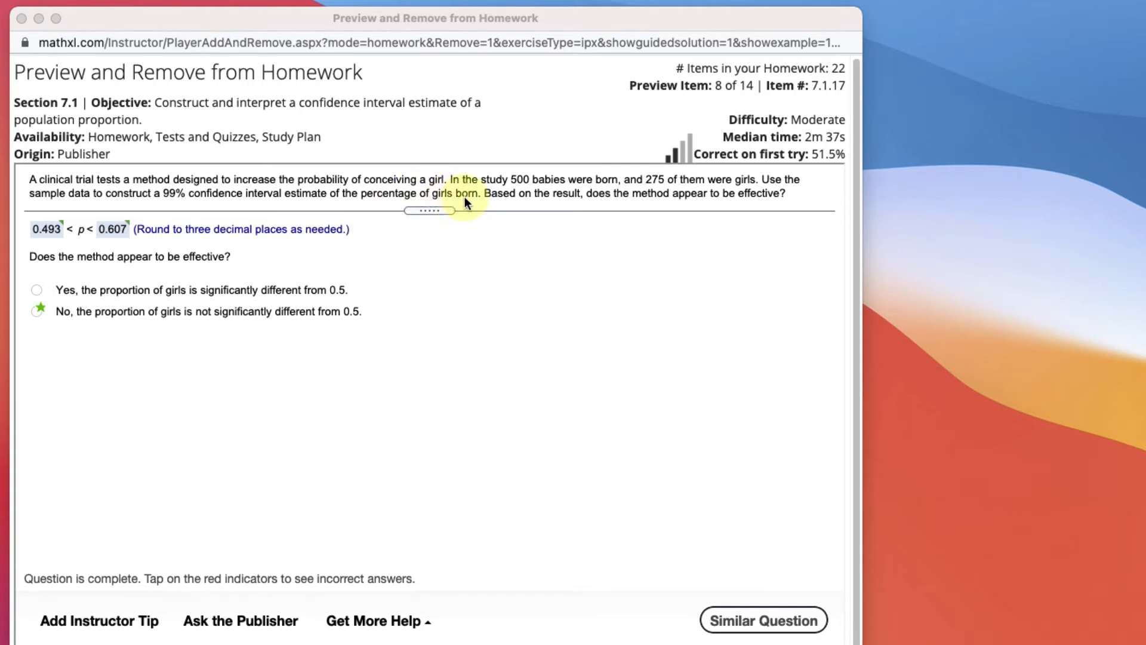
pyautogui.moveTo(678, 205)
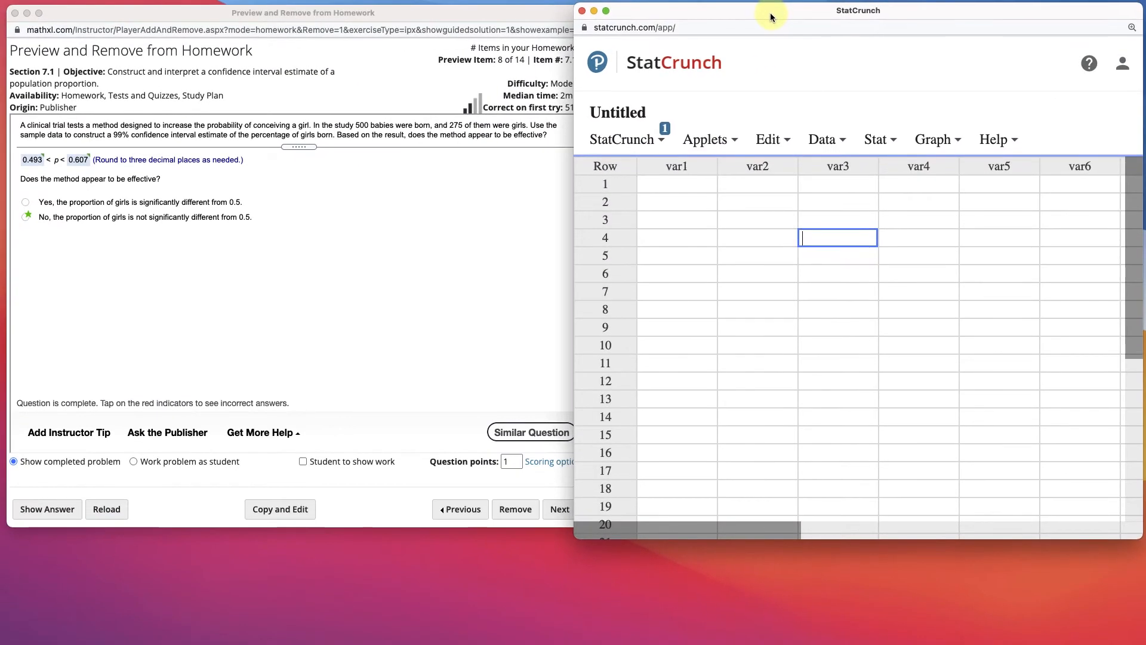
pyautogui.moveTo(876, 140)
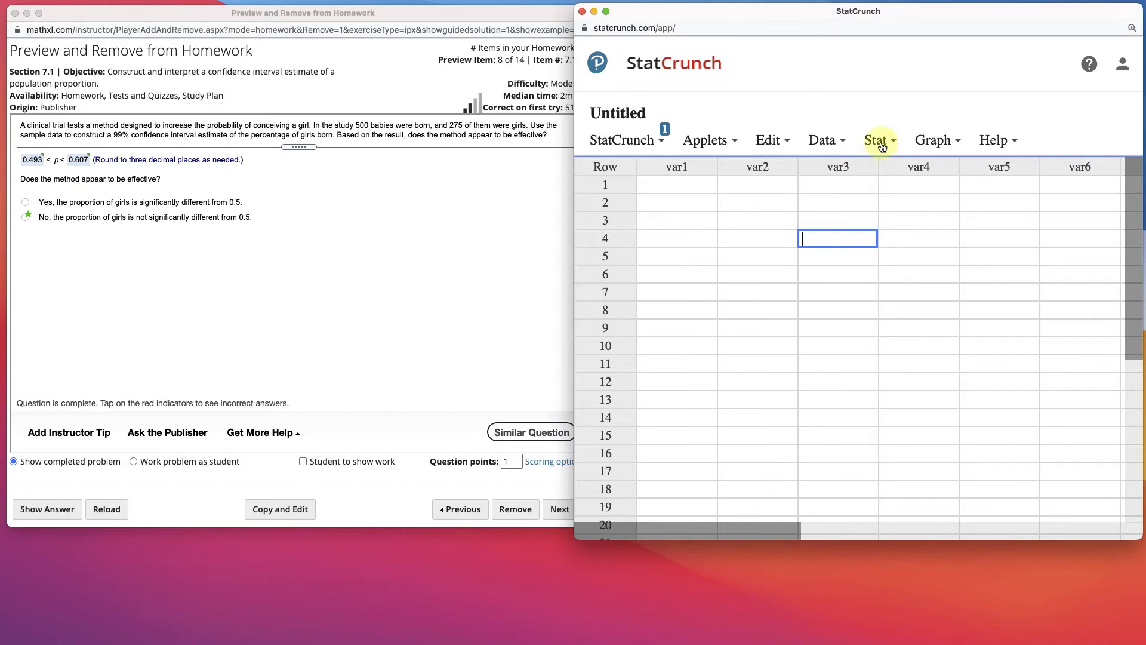
# Show StatCrunch's one-sample proportion options, With Data and With Summary, from the Stat menu
pyautogui.click(876, 140)
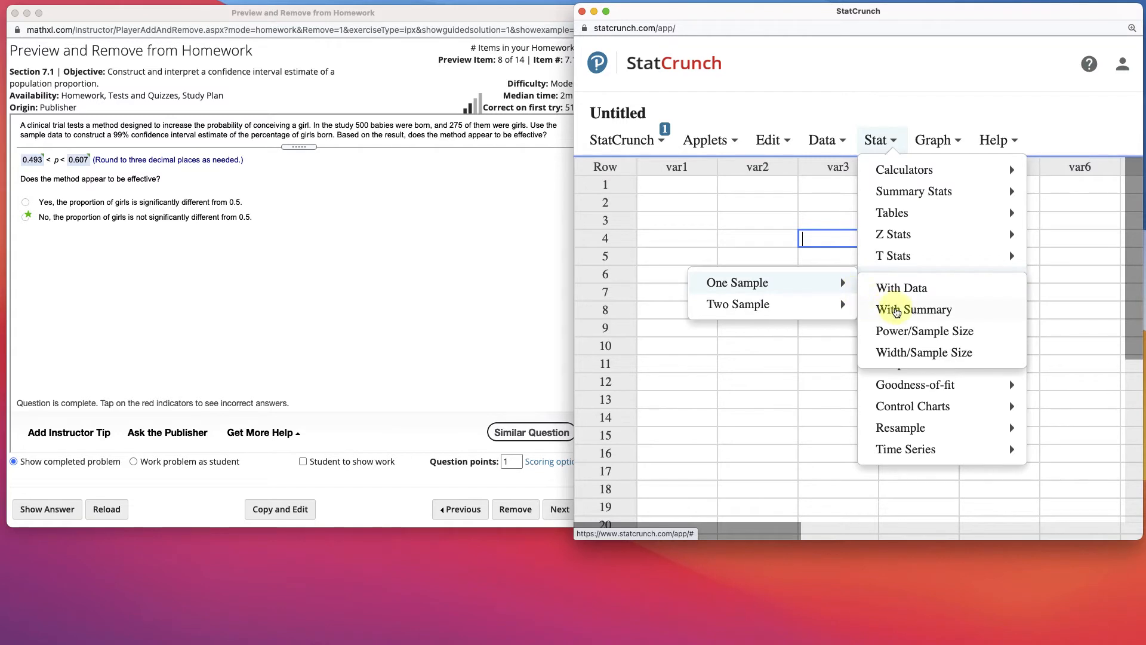
pyautogui.moveTo(901, 287)
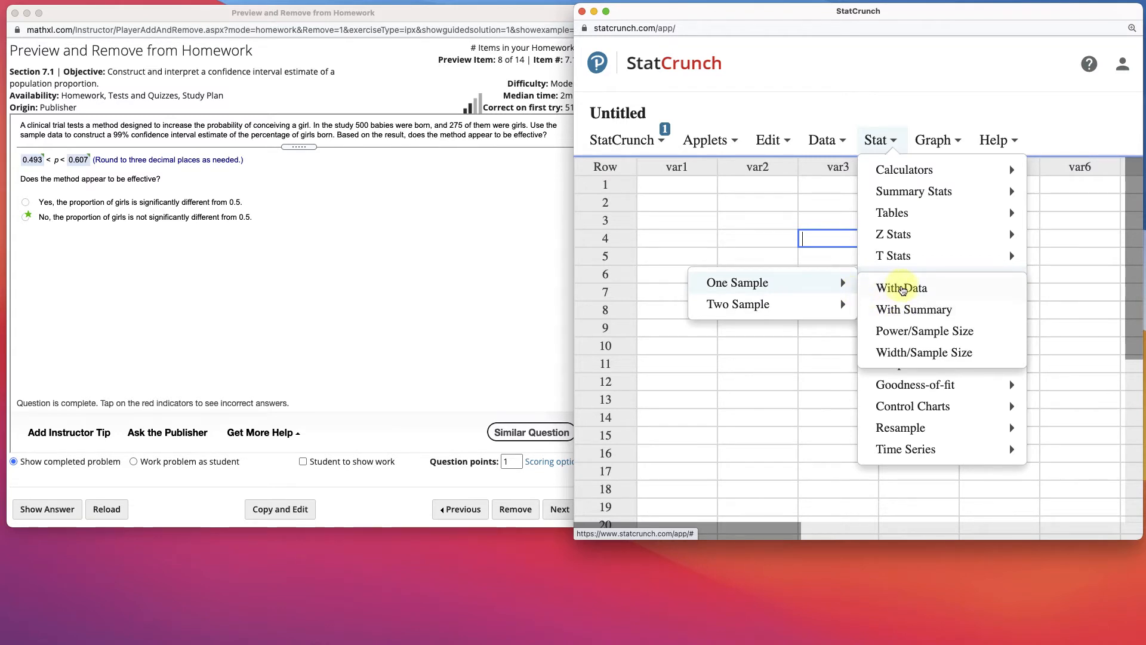
pyautogui.moveTo(920, 287)
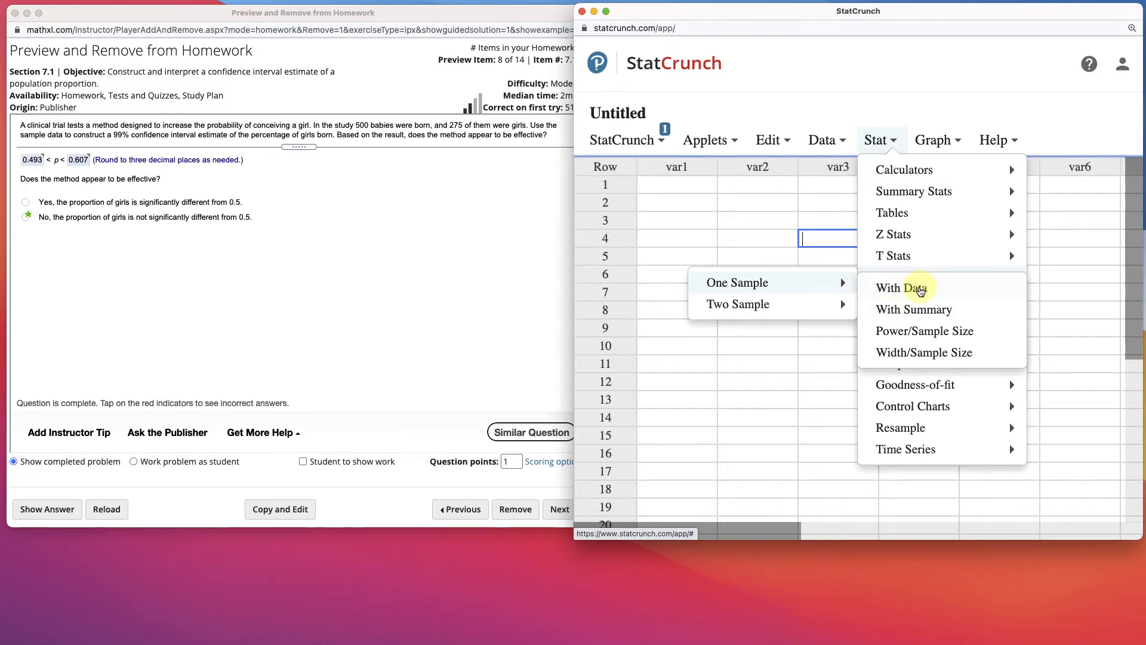
# Enter 275 successes of 500 observations for a 99% confidence interval for p
pyautogui.click(913, 309)
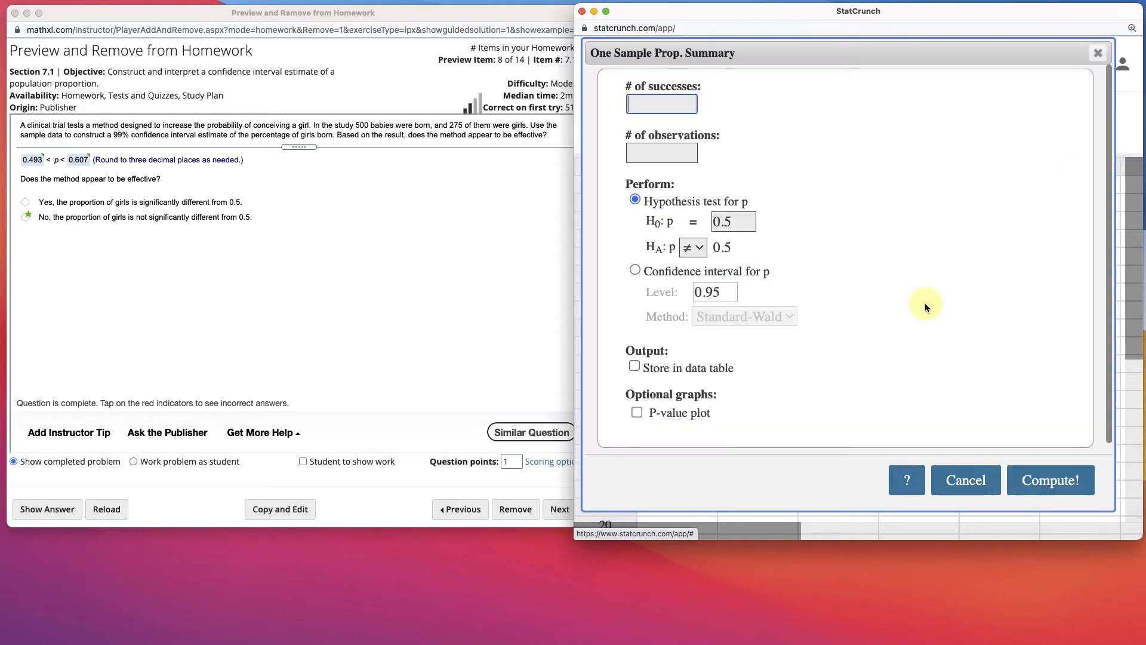
pyautogui.click(660, 103)
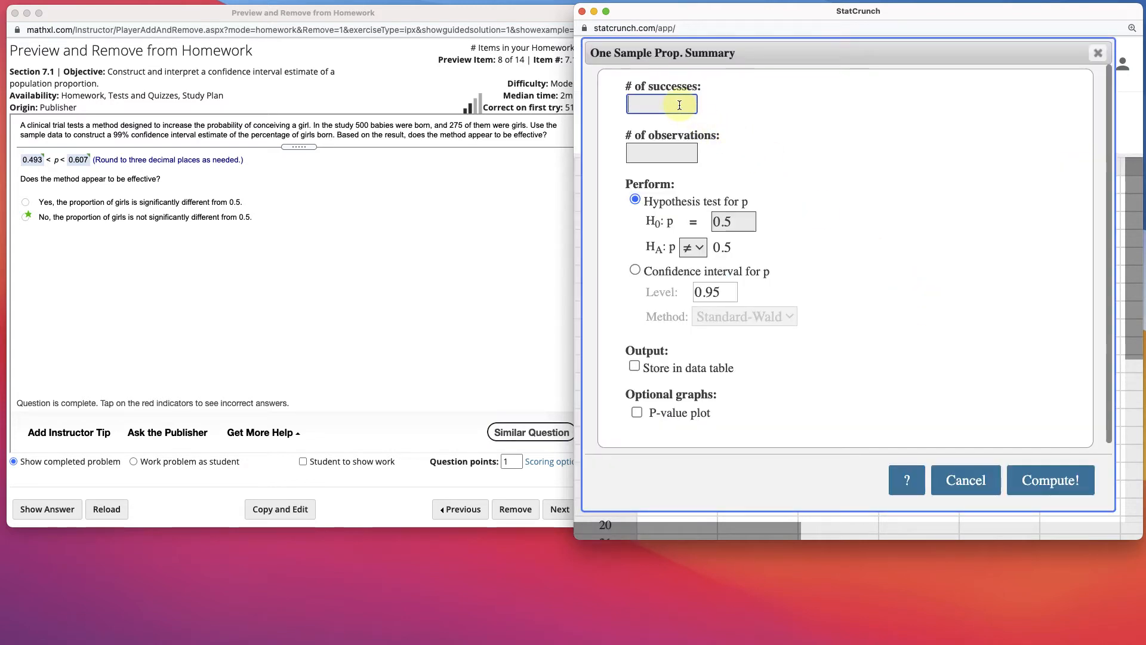
pyautogui.write('275')
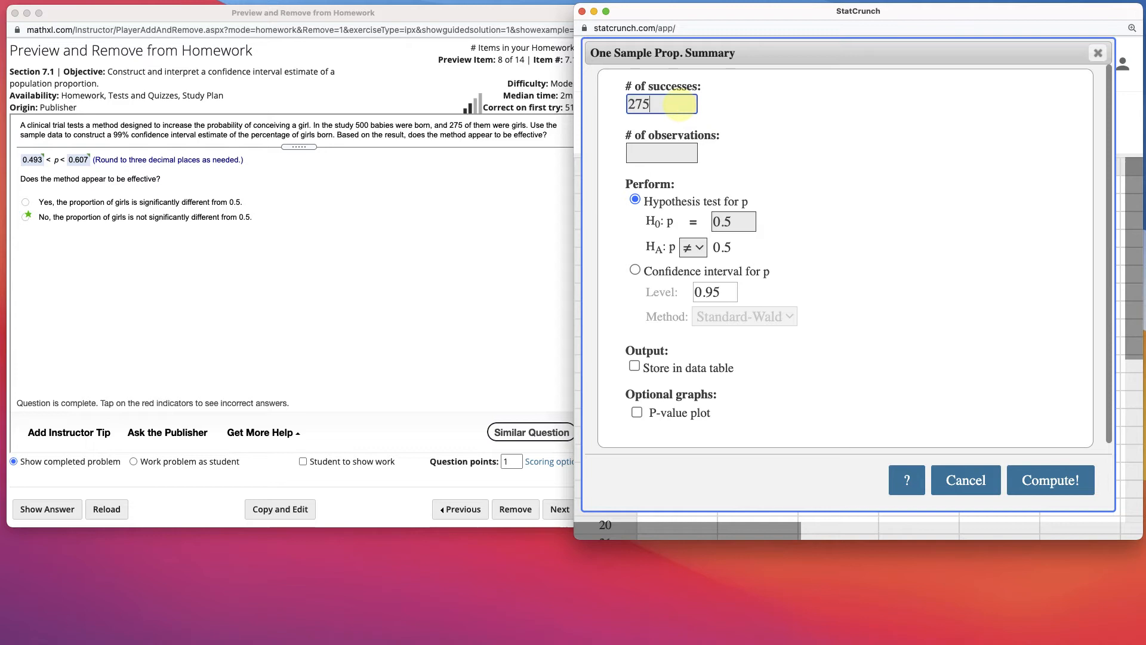
pyautogui.write('500')
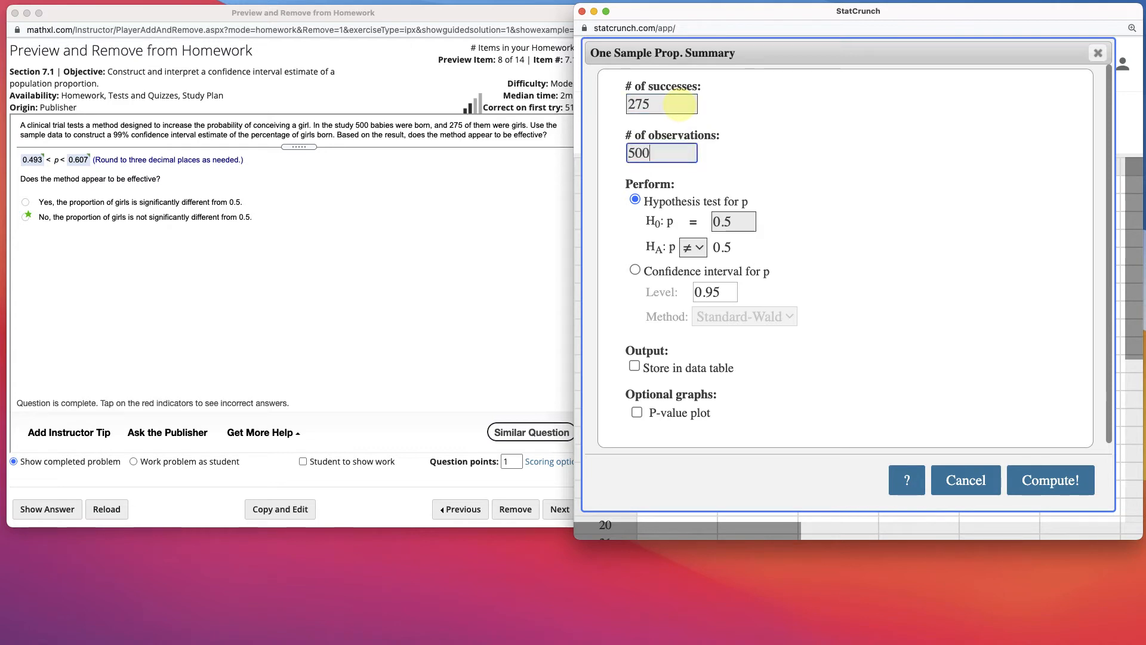
pyautogui.click(732, 222)
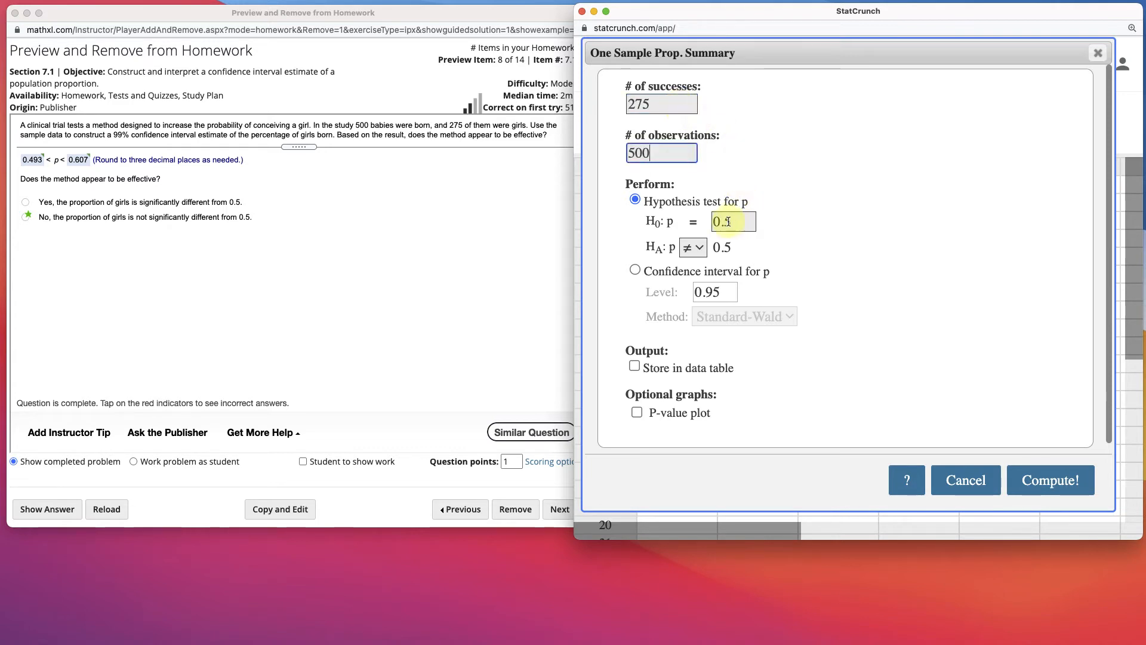
pyautogui.click(635, 270)
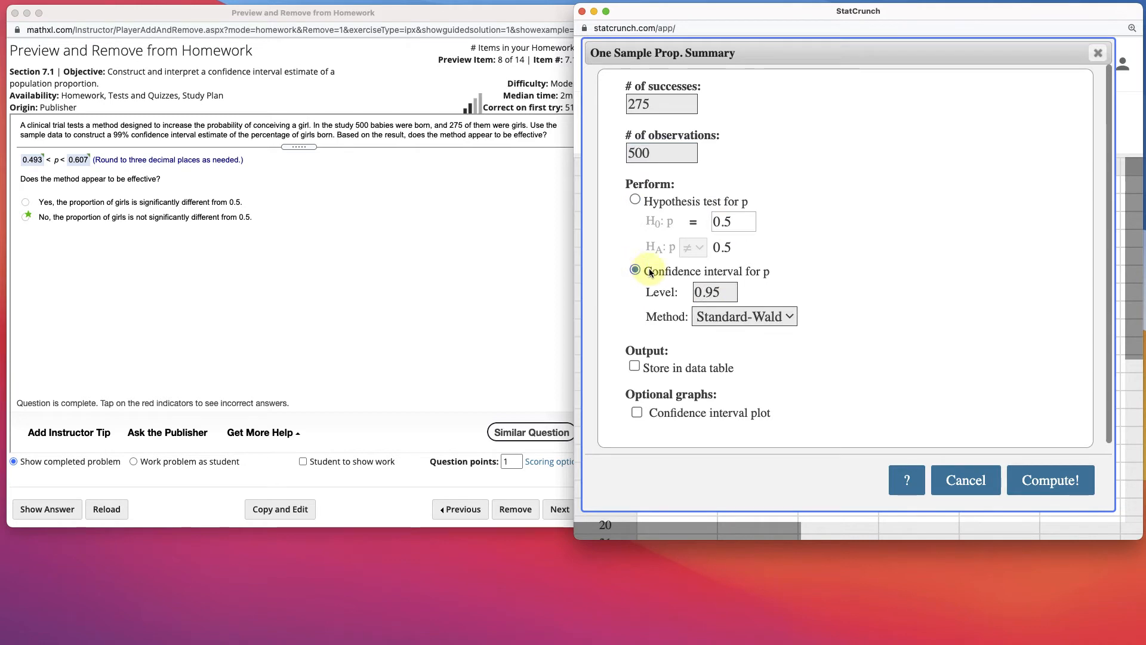
pyautogui.click(714, 292)
pyautogui.write('.99')
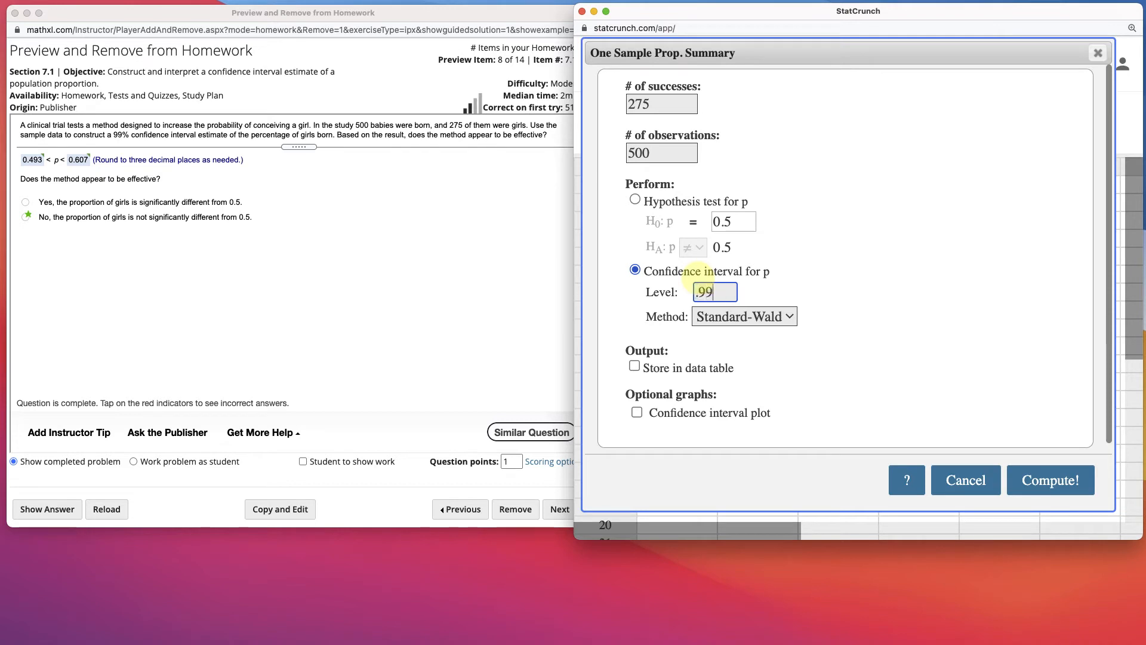
pyautogui.moveTo(744, 315)
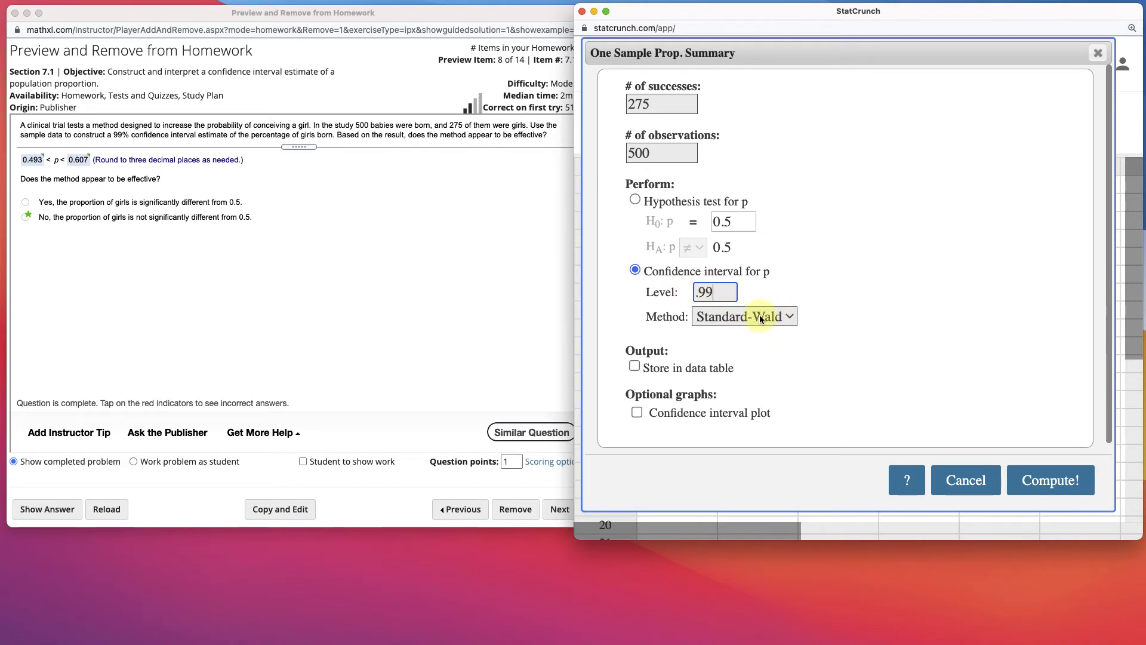
pyautogui.moveTo(863, 286)
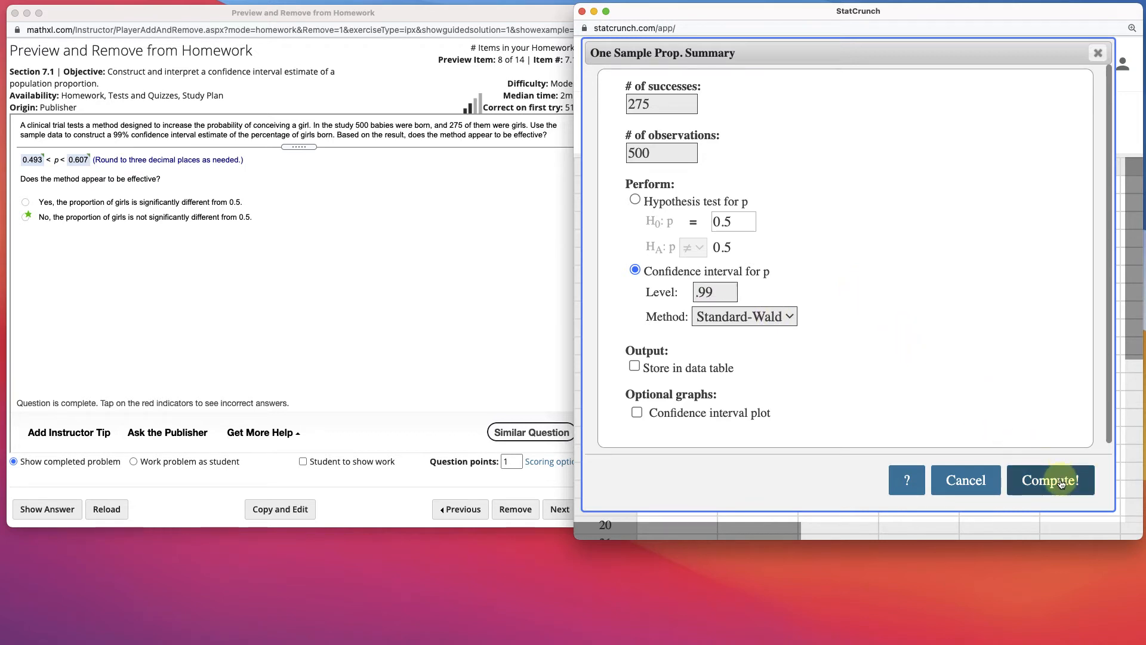
# Compute the interval, giving p̂ 0.55 with limits 0.49269142 to 0.60730858
pyautogui.click(1049, 480)
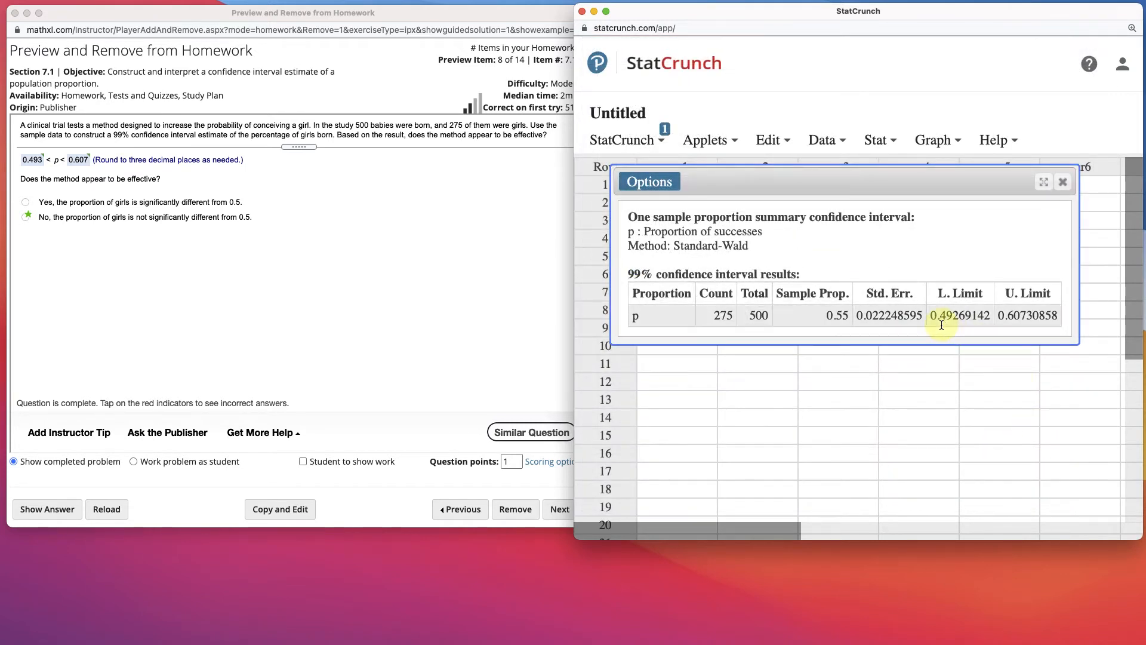
pyautogui.moveTo(951, 326)
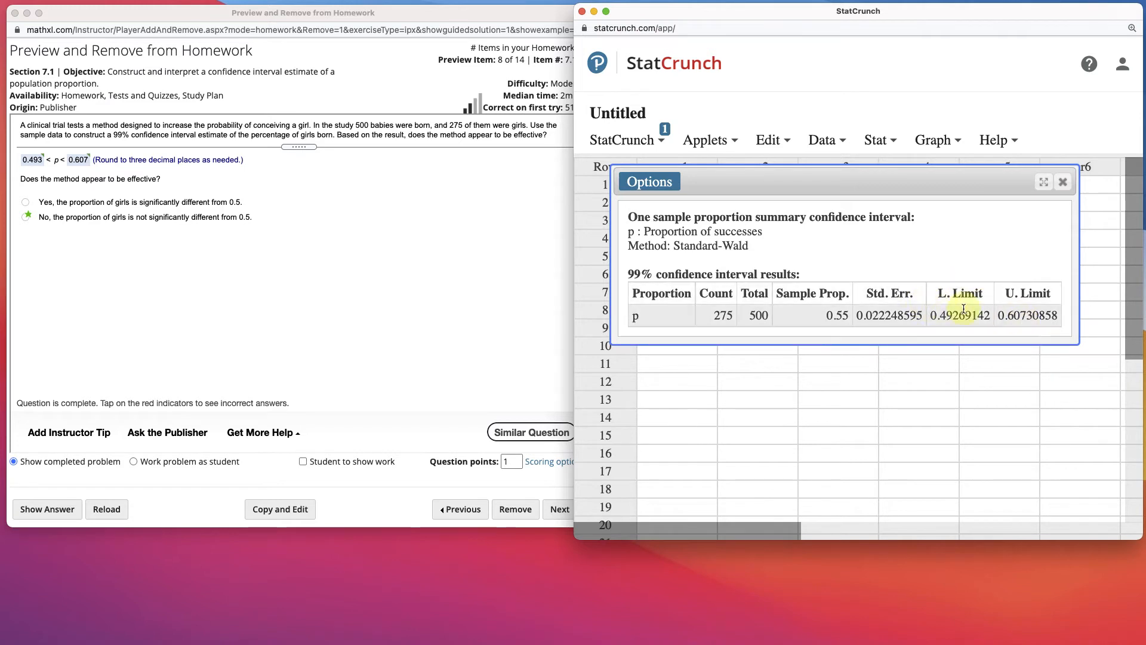
pyautogui.moveTo(916, 296)
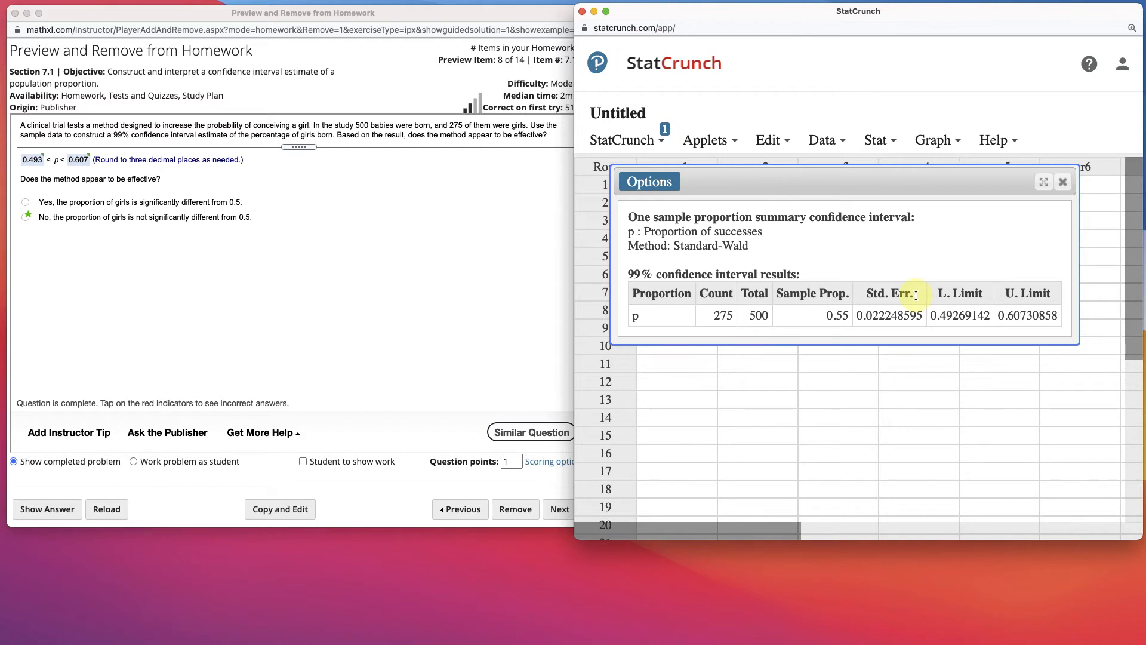
pyautogui.moveTo(495, 198)
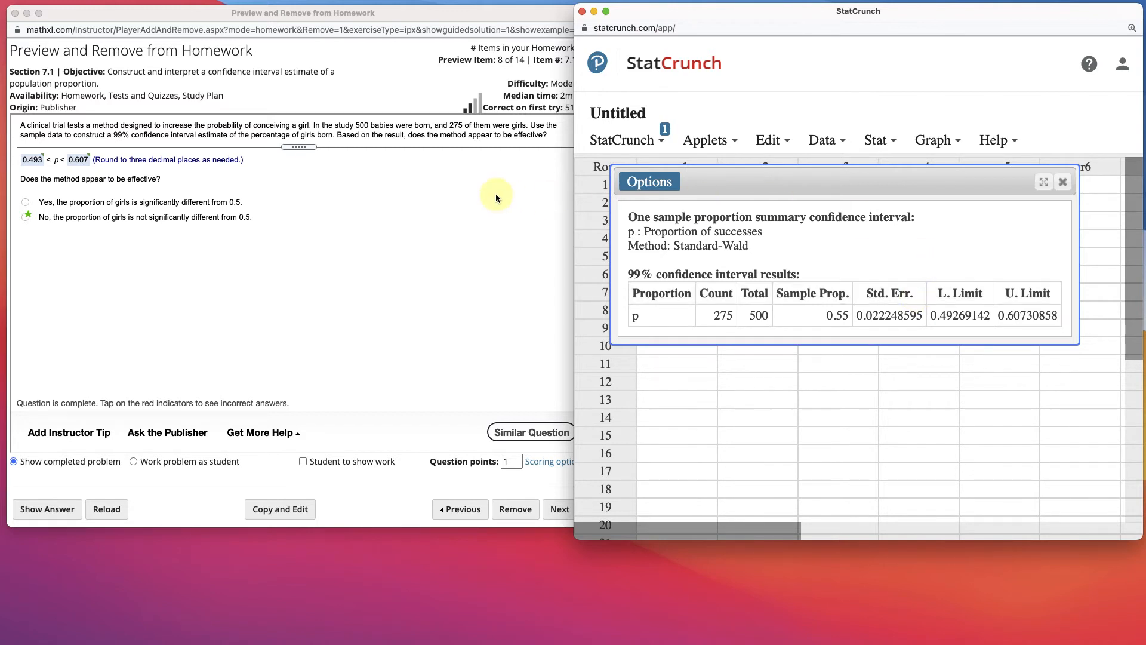
pyautogui.moveTo(150, 187)
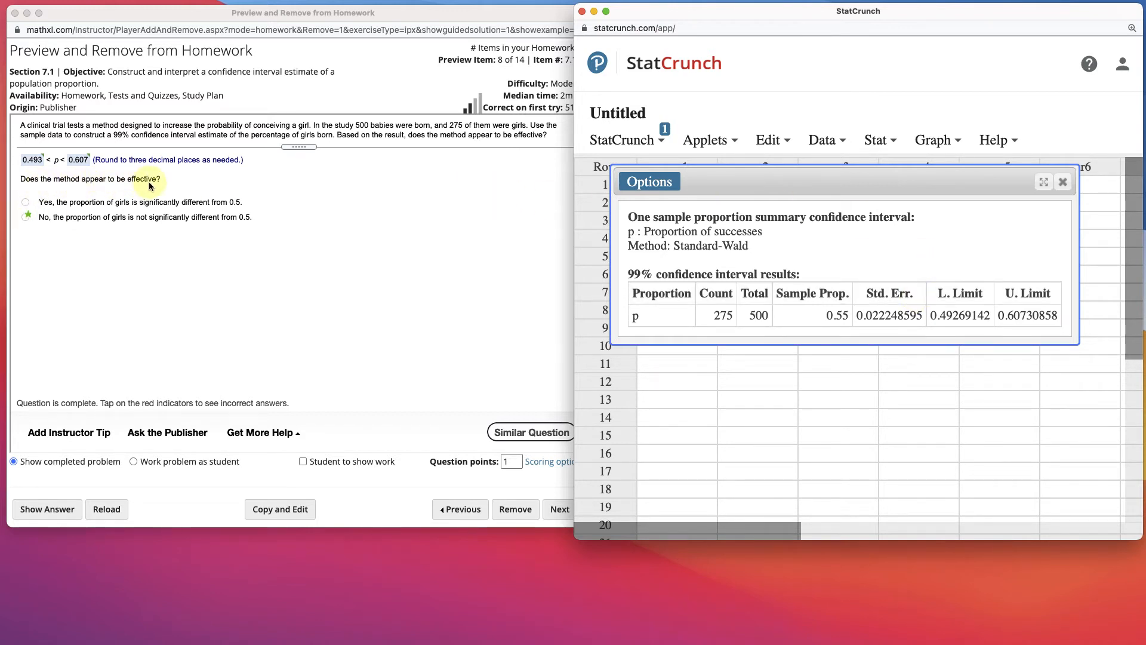
pyautogui.moveTo(32, 163)
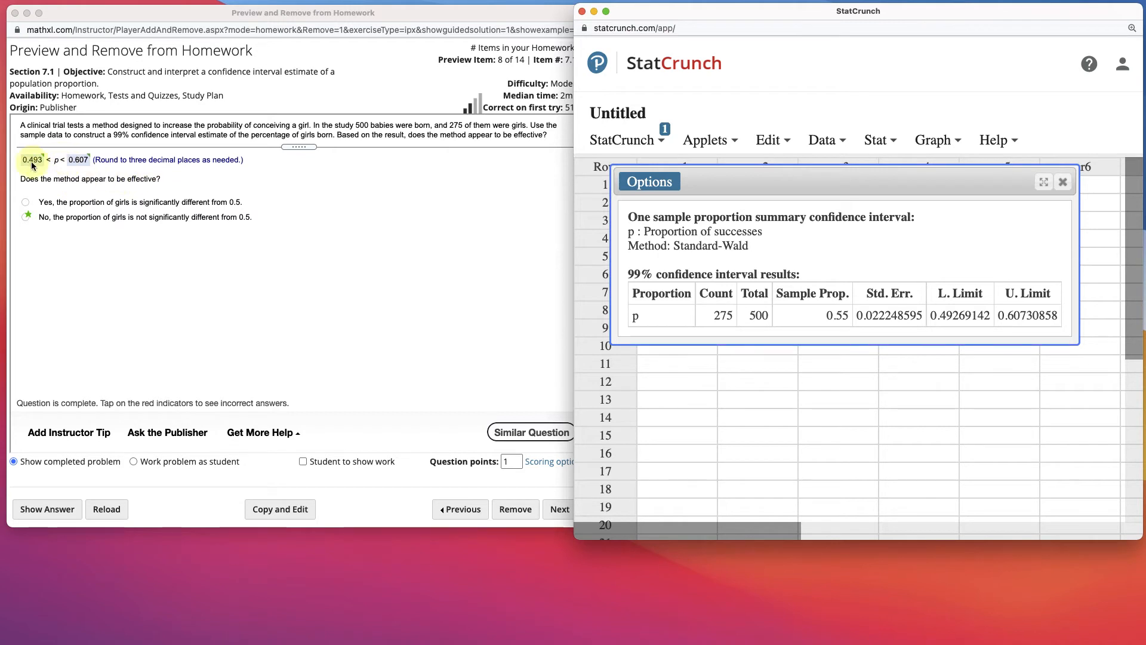
pyautogui.moveTo(113, 219)
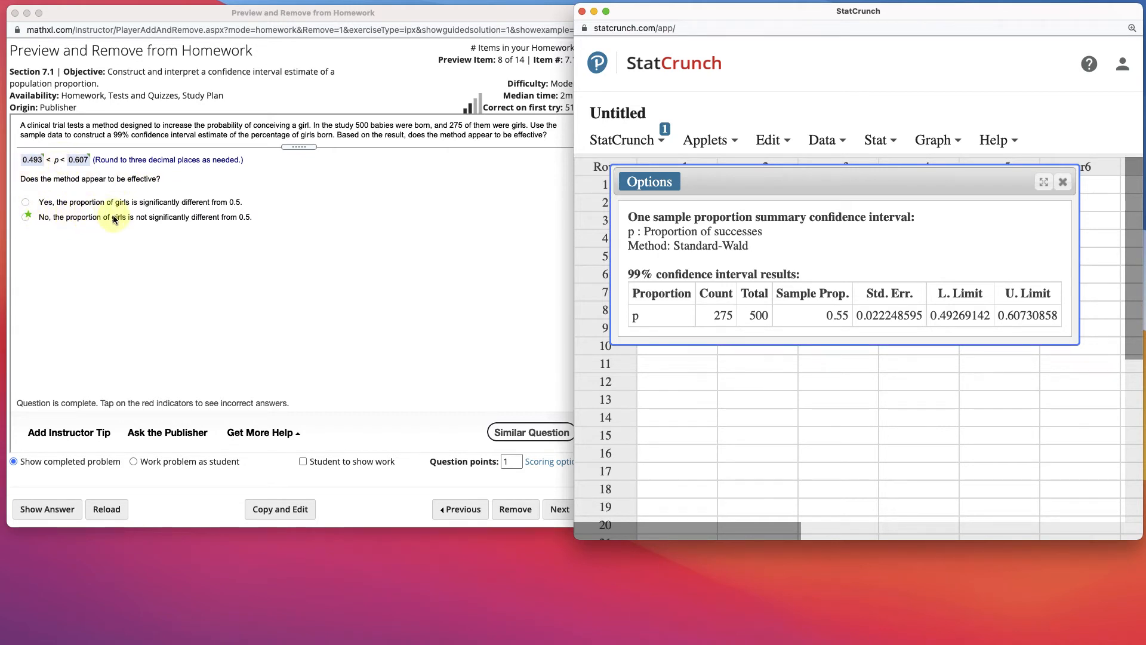
pyautogui.moveTo(227, 215)
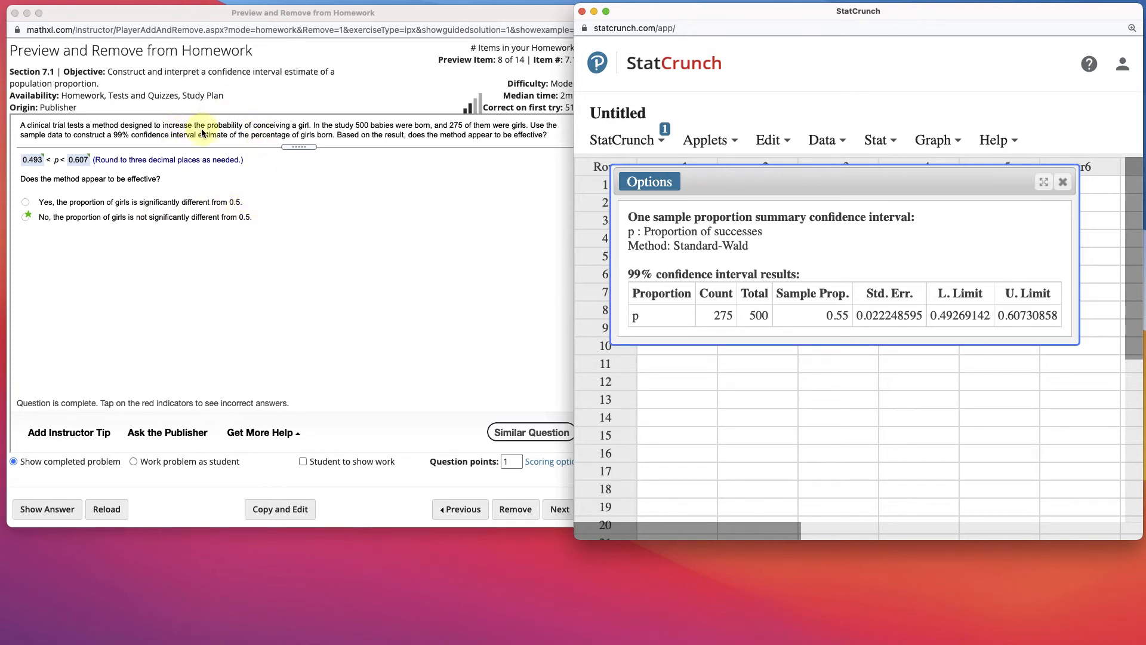
pyautogui.moveTo(78, 162)
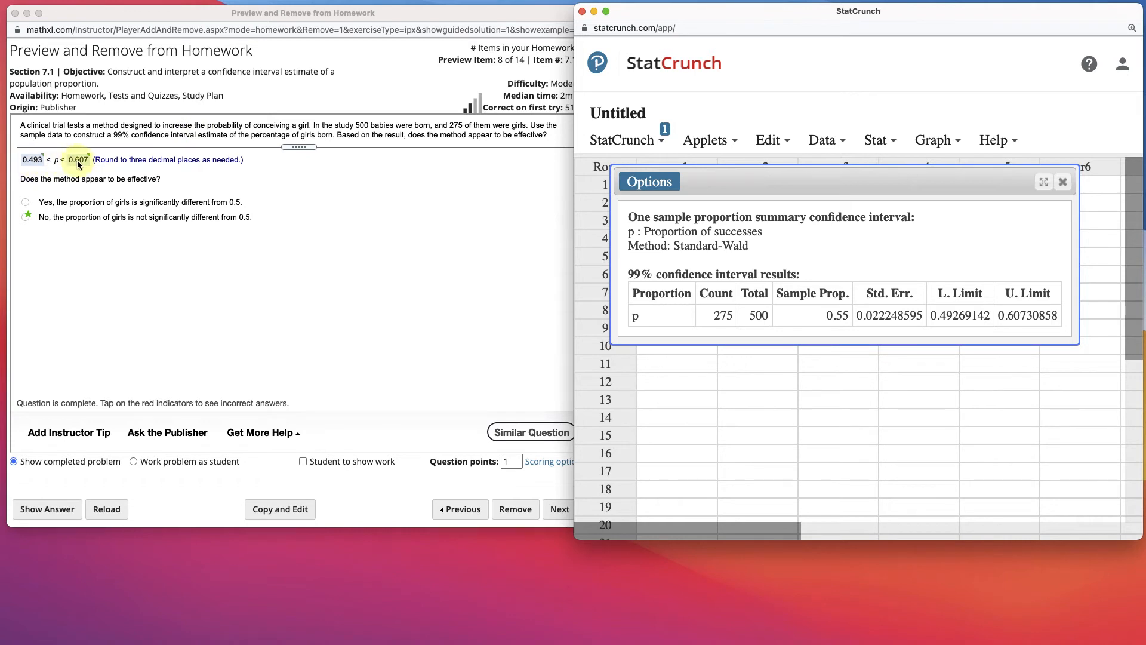
pyautogui.moveTo(195, 234)
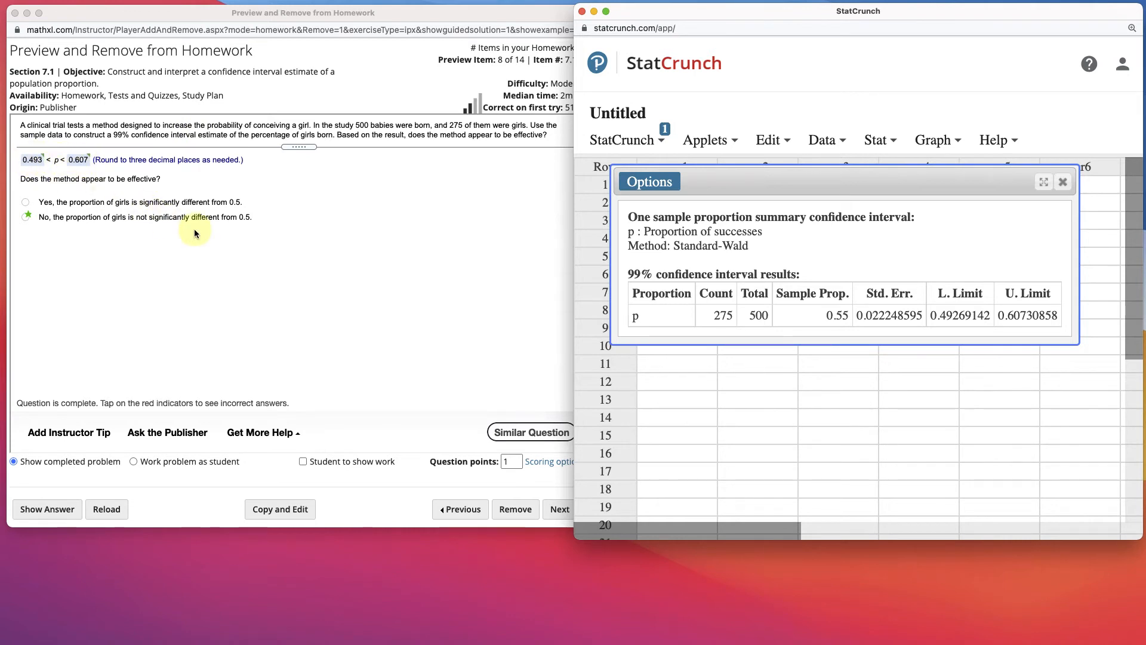
pyautogui.moveTo(134, 222)
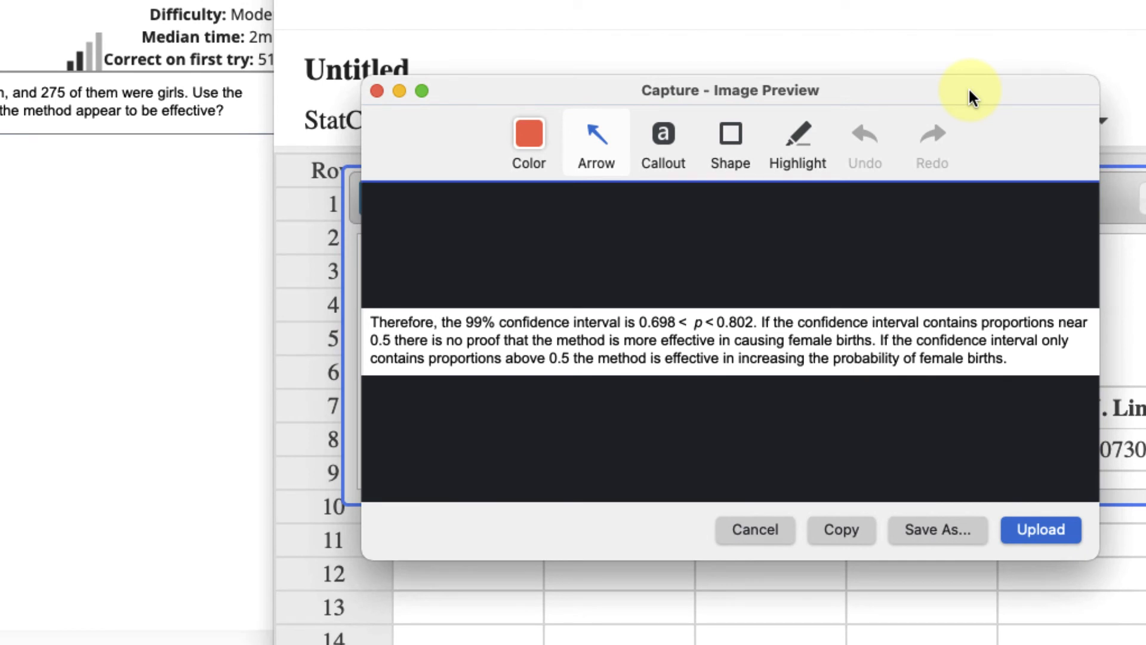
pyautogui.moveTo(885, 33)
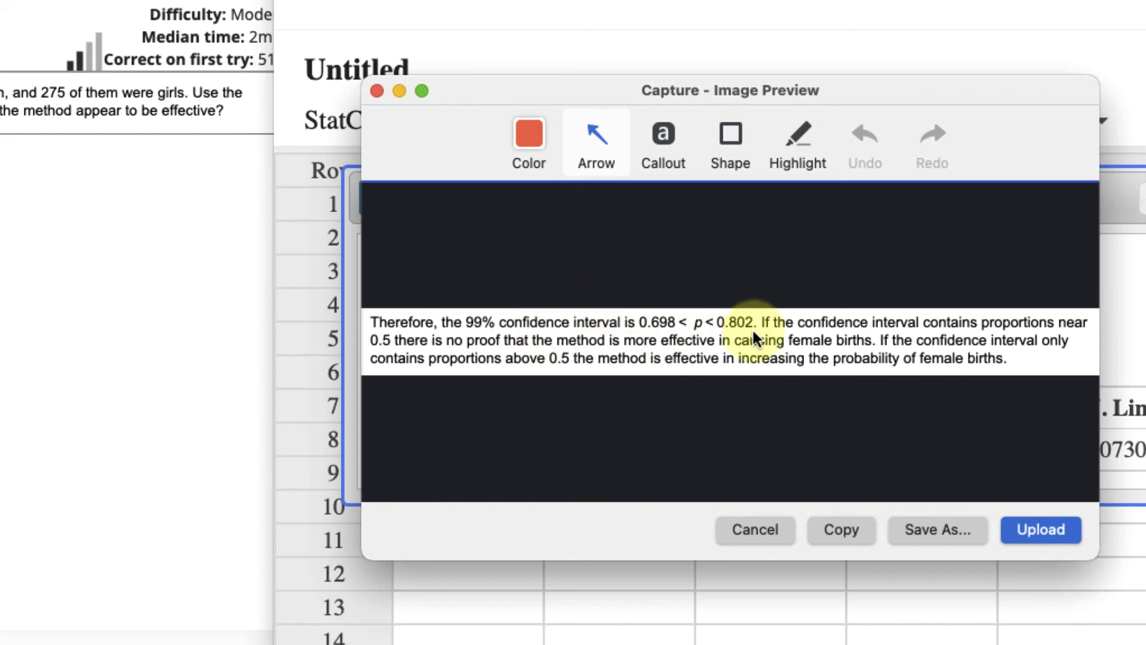
pyautogui.moveTo(664, 344)
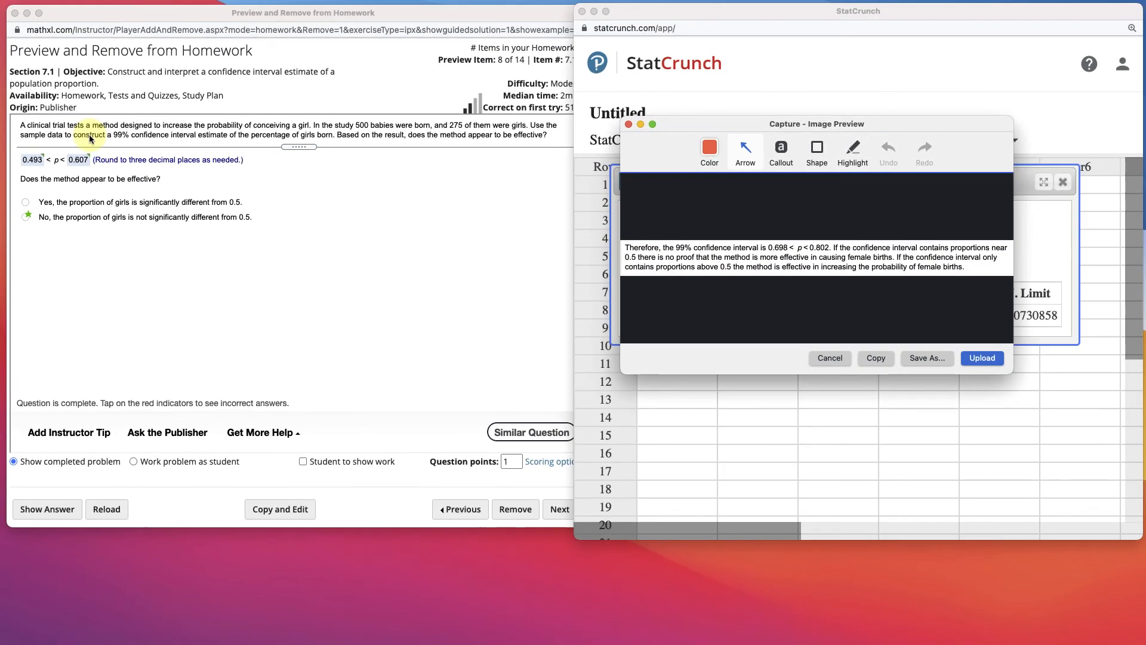
pyautogui.moveTo(52, 175)
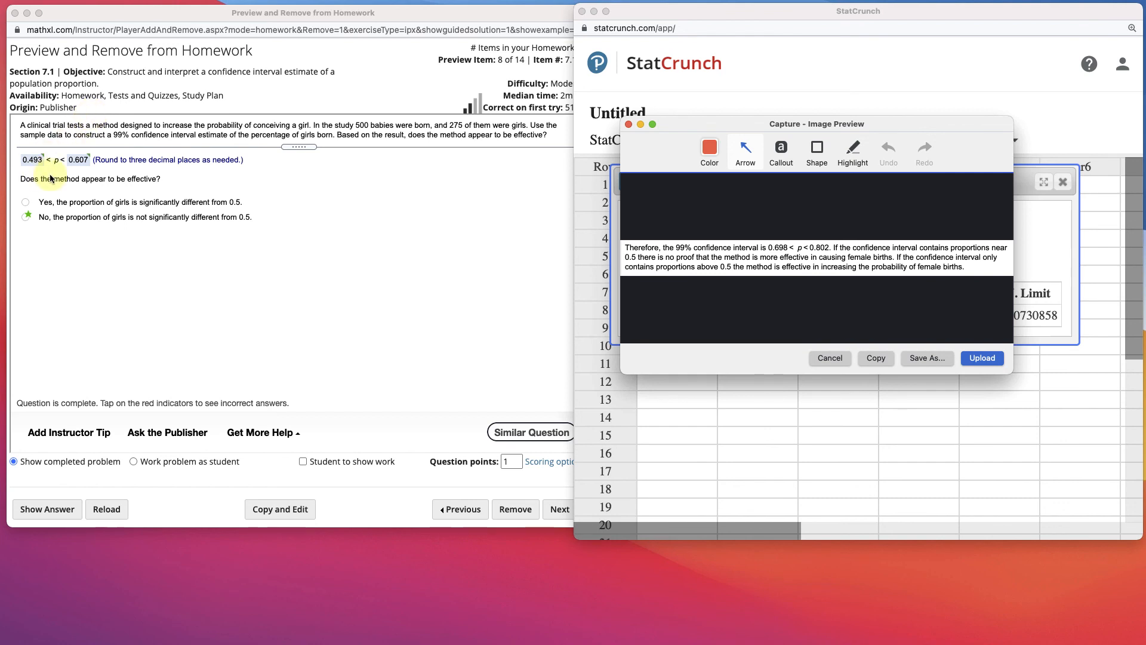
pyautogui.moveTo(77, 158)
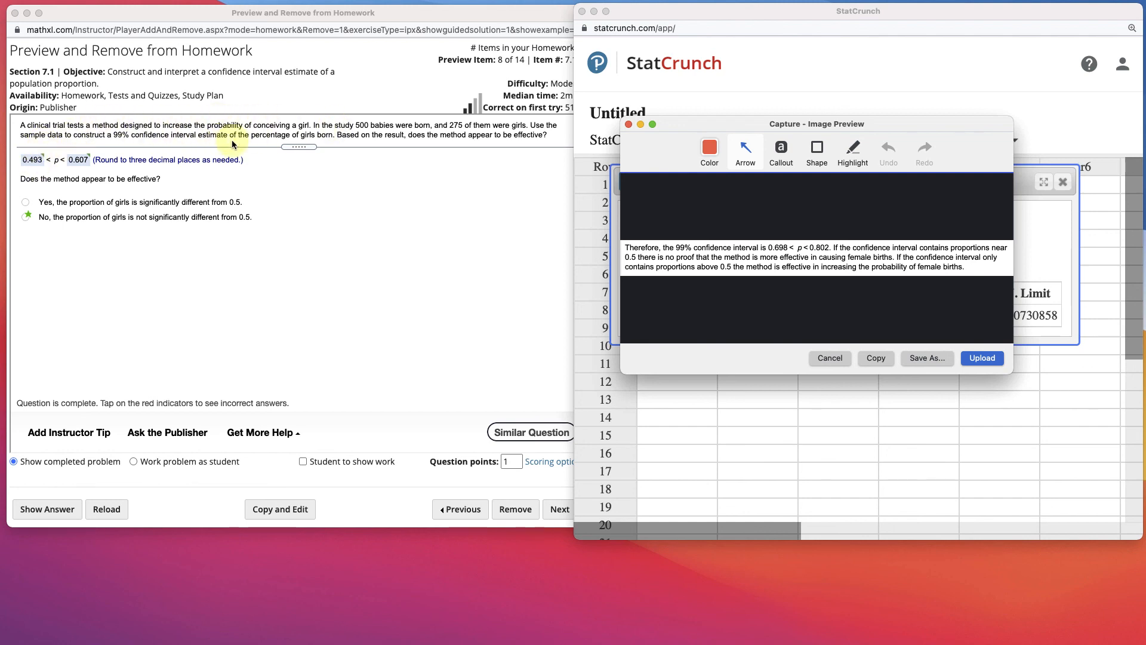
pyautogui.moveTo(375, 299)
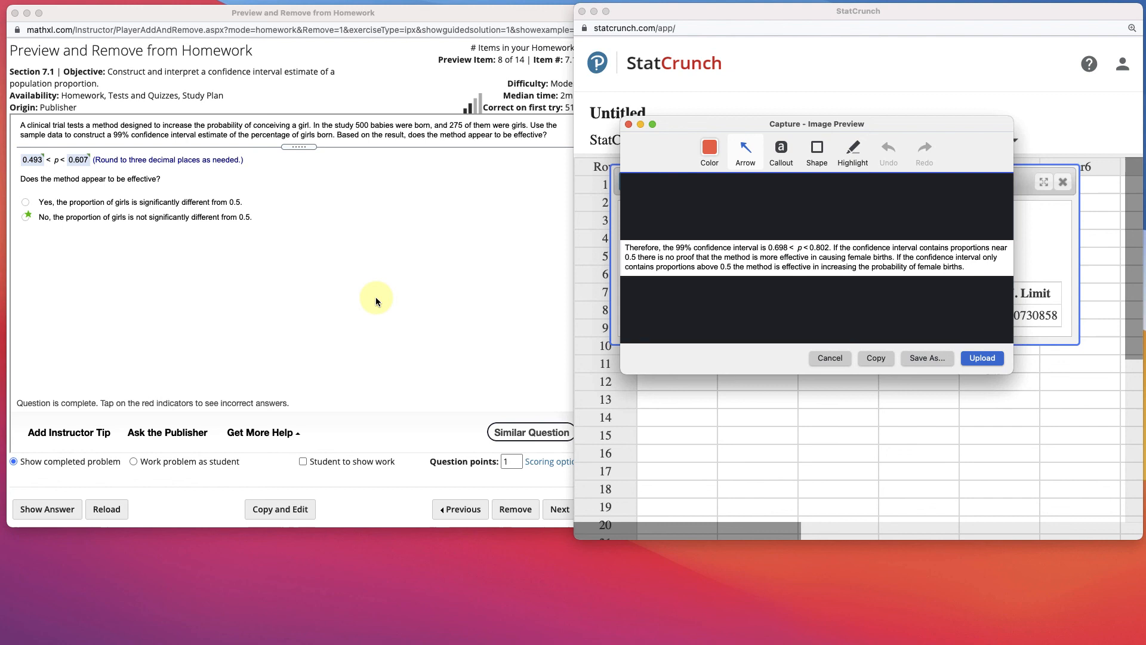